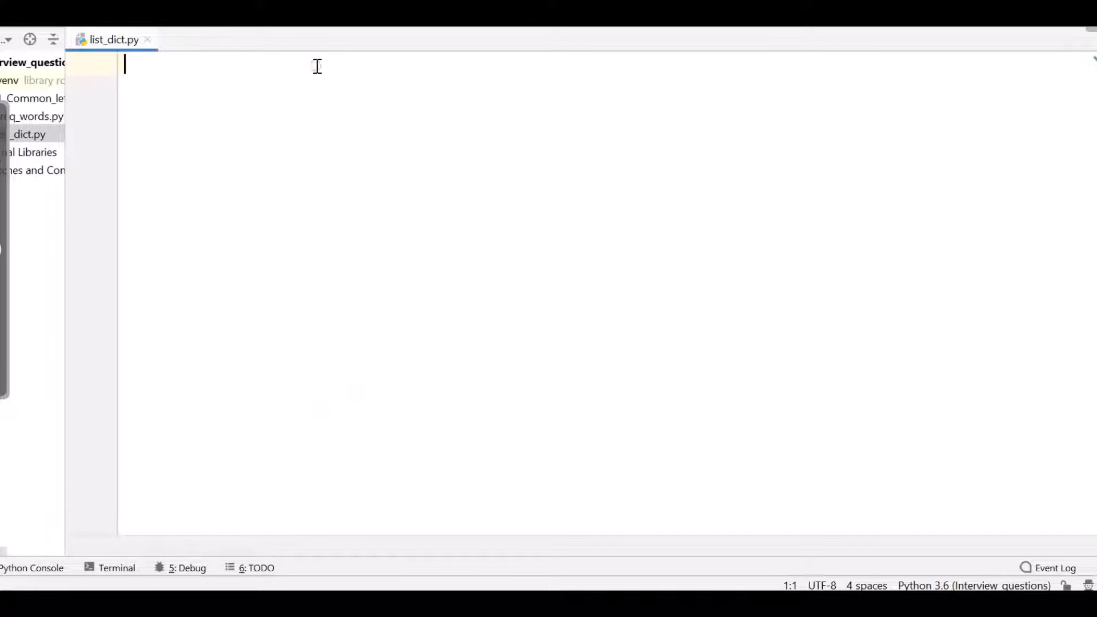
# Step: Write the def list_to_dict(): function header in list_dict.py
pyautogui.write('def')
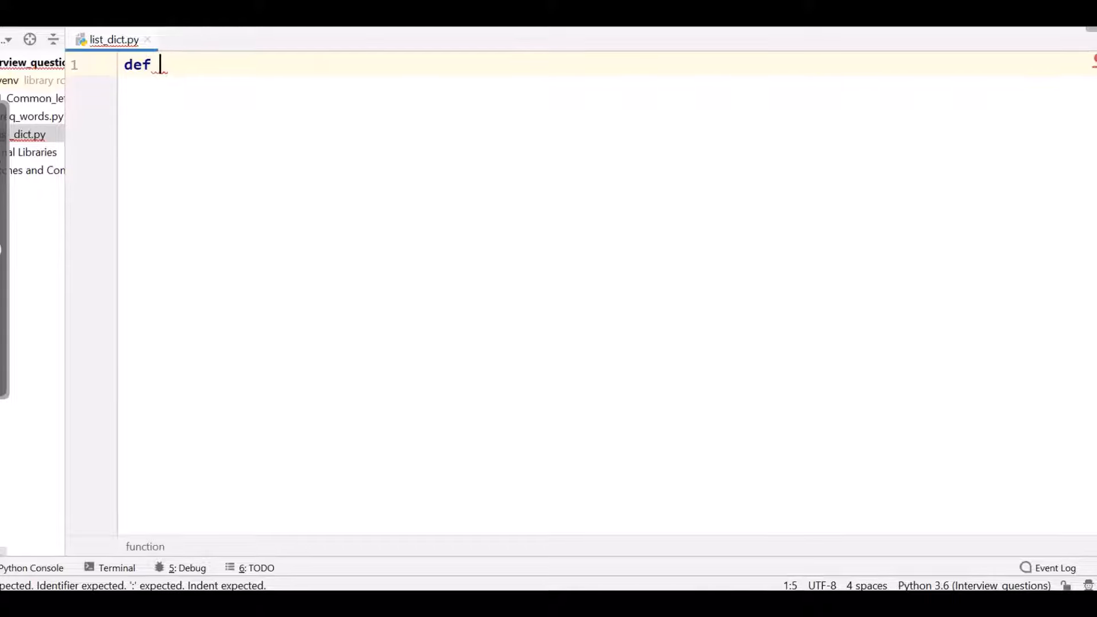
pyautogui.write('list')
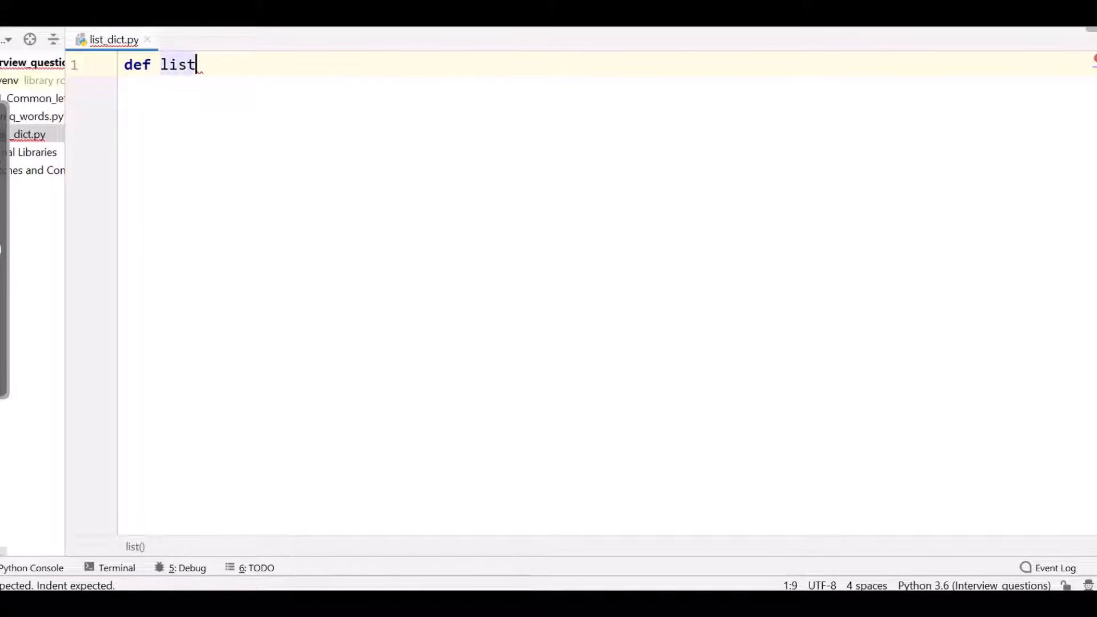
pyautogui.write('_to')
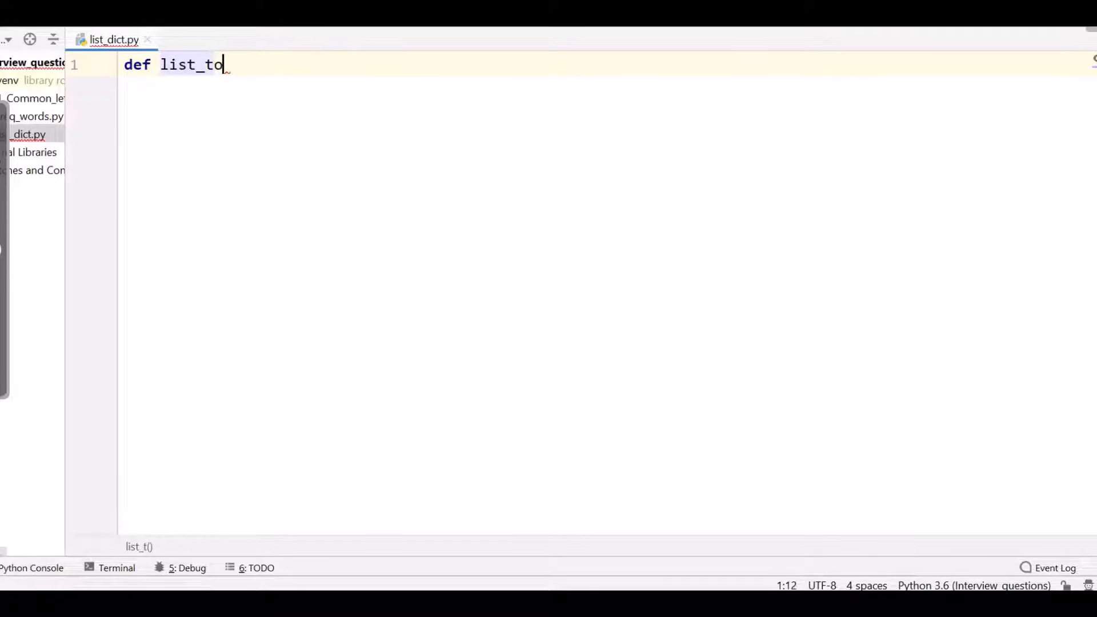
pyautogui.write('_dict():')
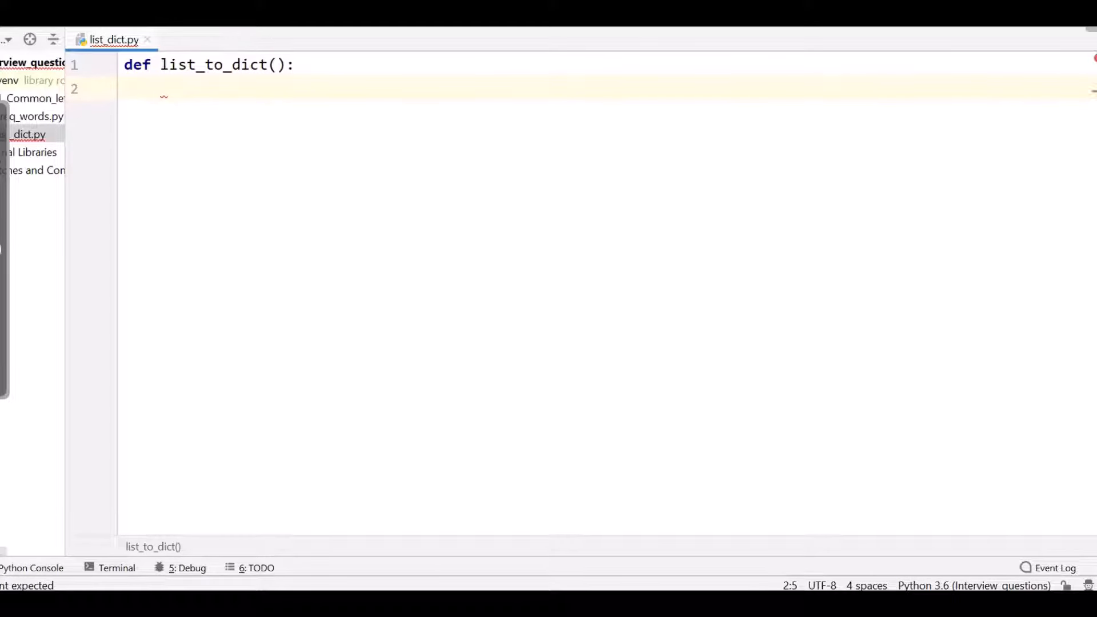
# Step: Define keys = [1,2,3] and values = ["one","two","three"] inside the function
pyautogui.write('keys =')
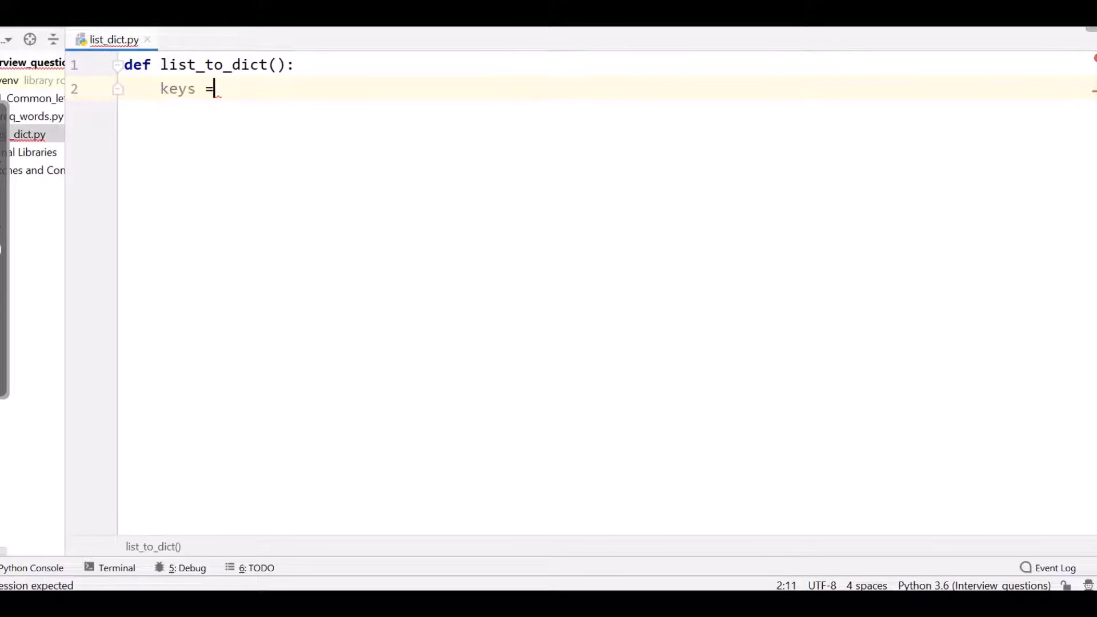
pyautogui.write('[]')
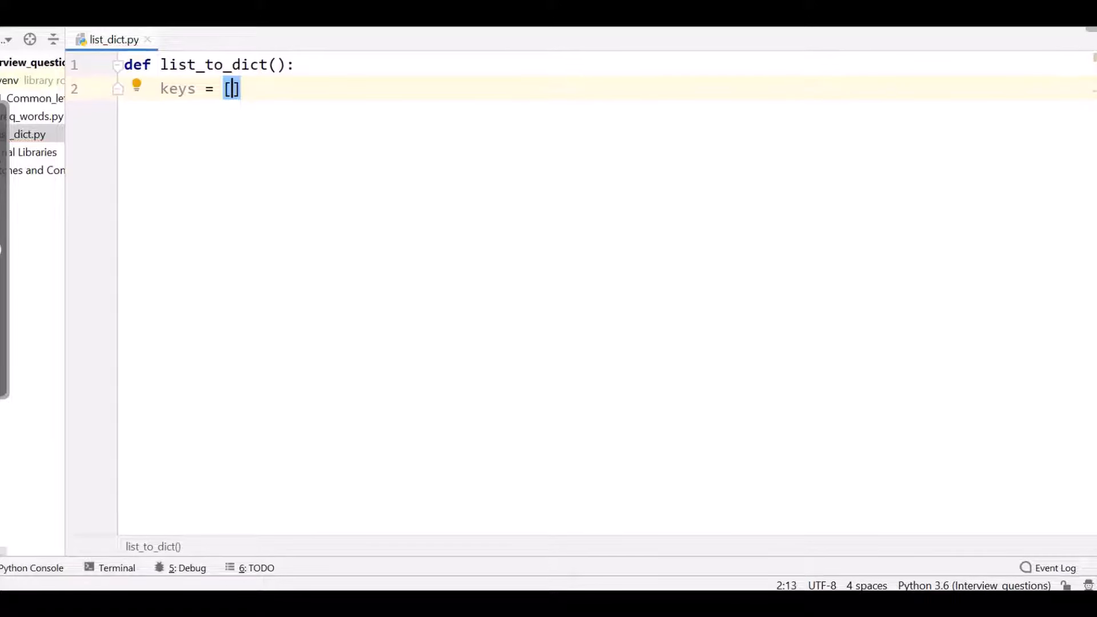
pyautogui.write('1,2')
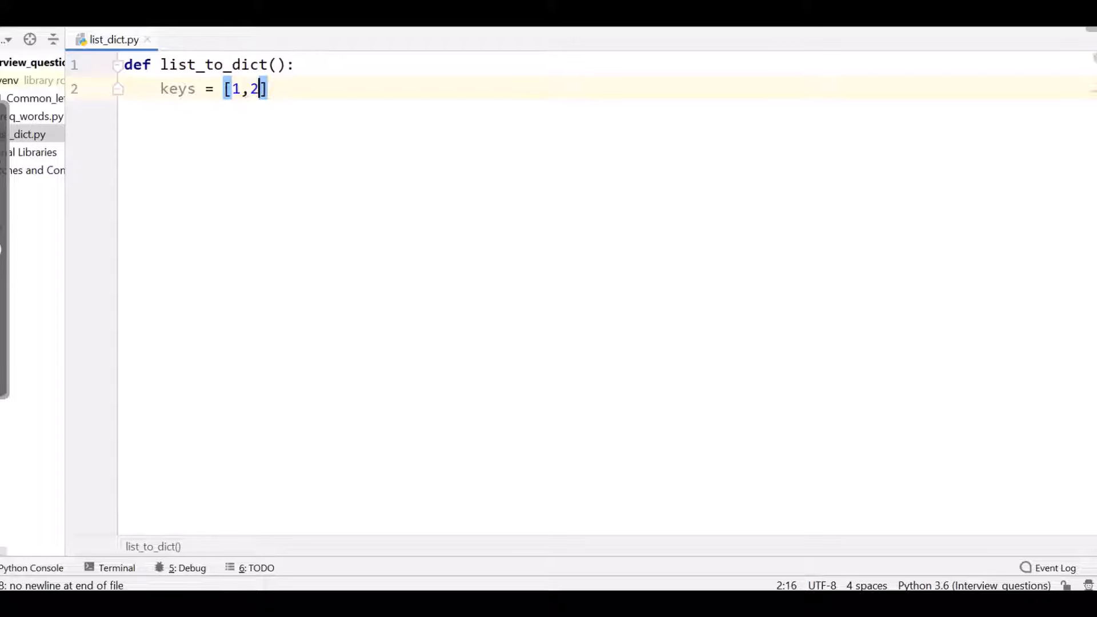
pyautogui.write(',3')
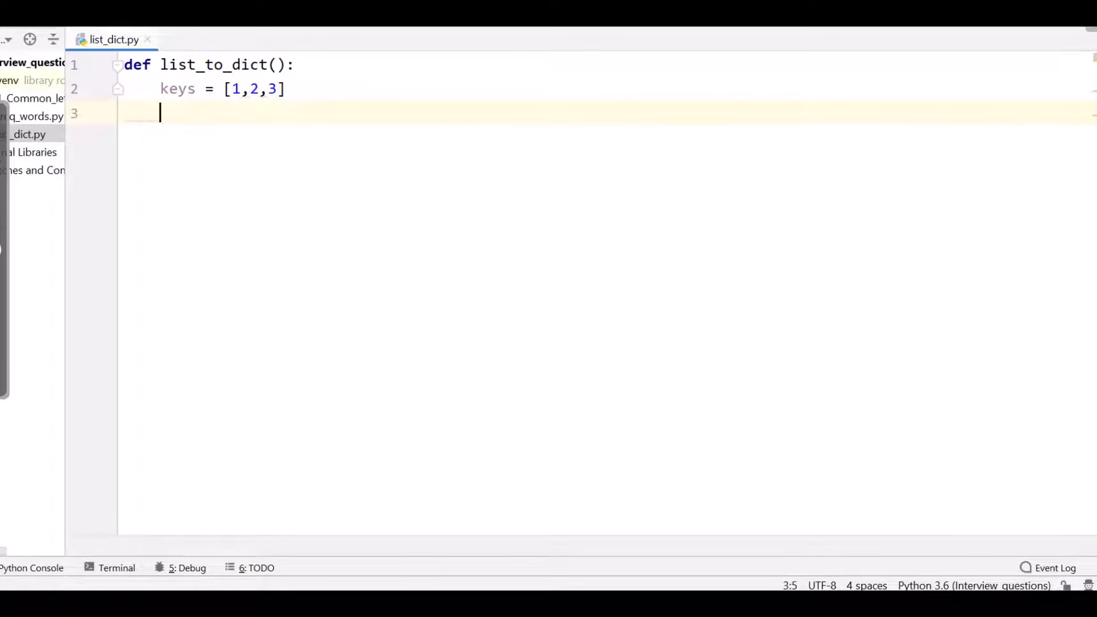
pyautogui.write('values = ["one","t')
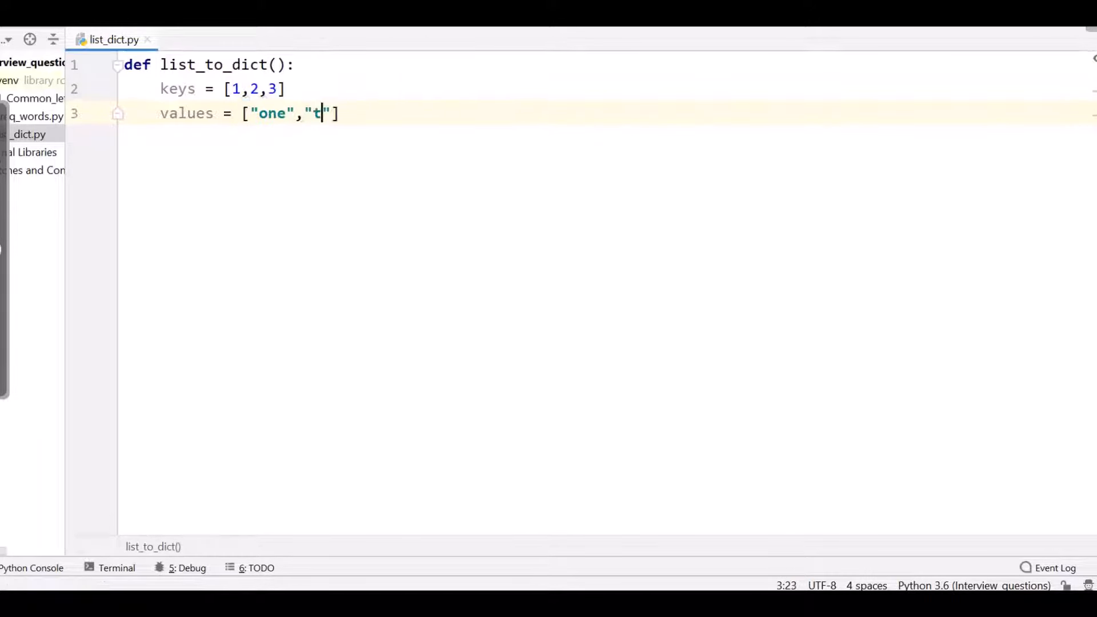
pyautogui.write('wo')
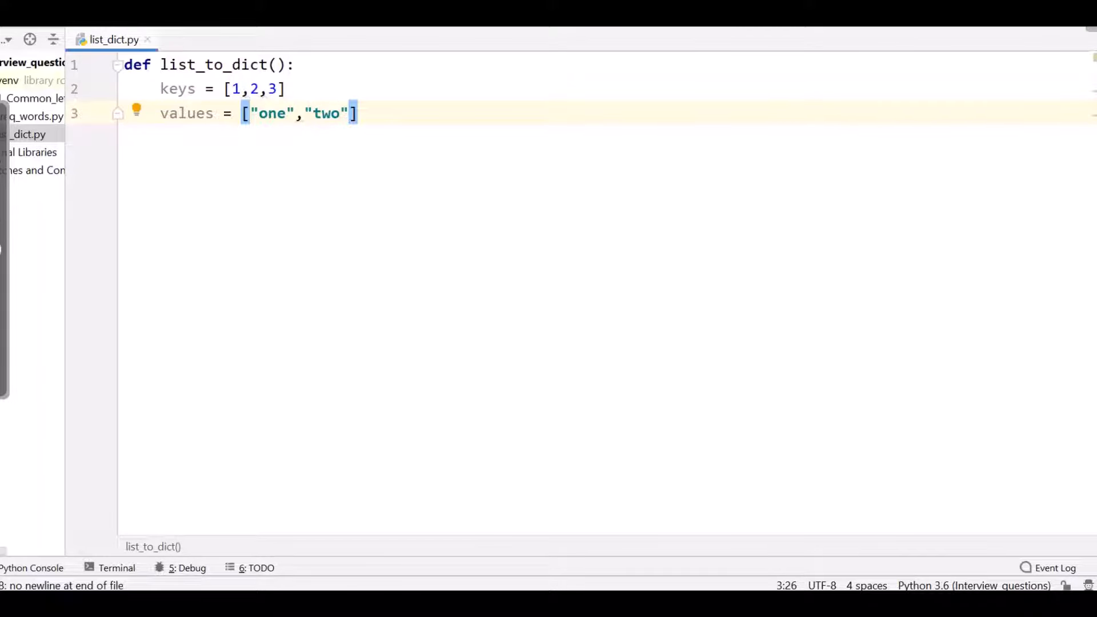
pyautogui.write(',"three"')
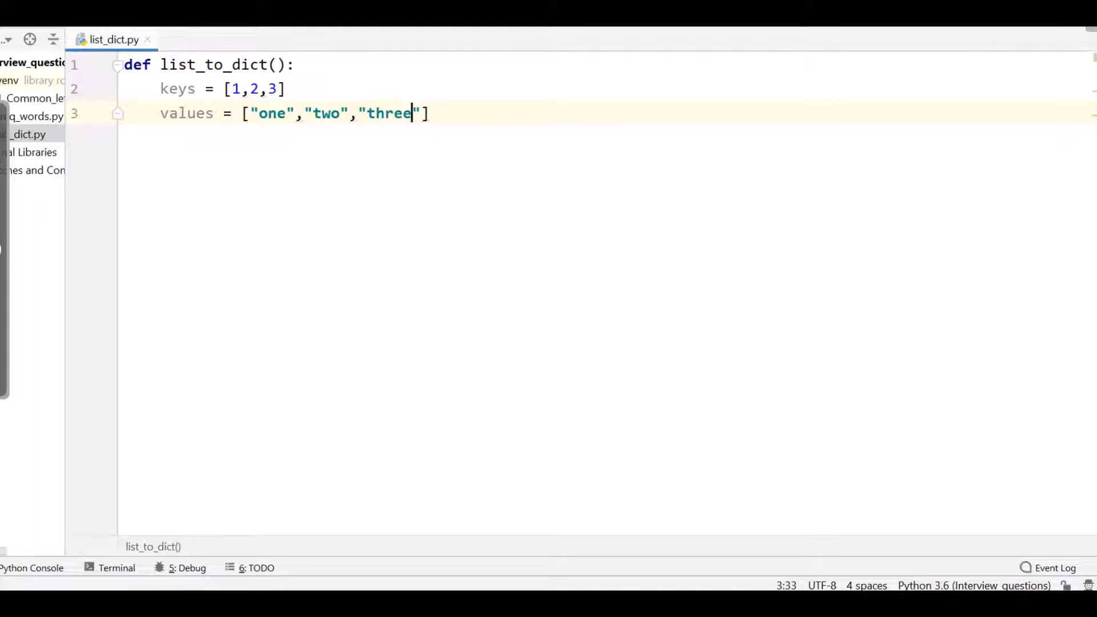
# Step: Add result=dict(zip(keys,values)) as the fourth line of list_to_dict
pyautogui.click(453, 113)
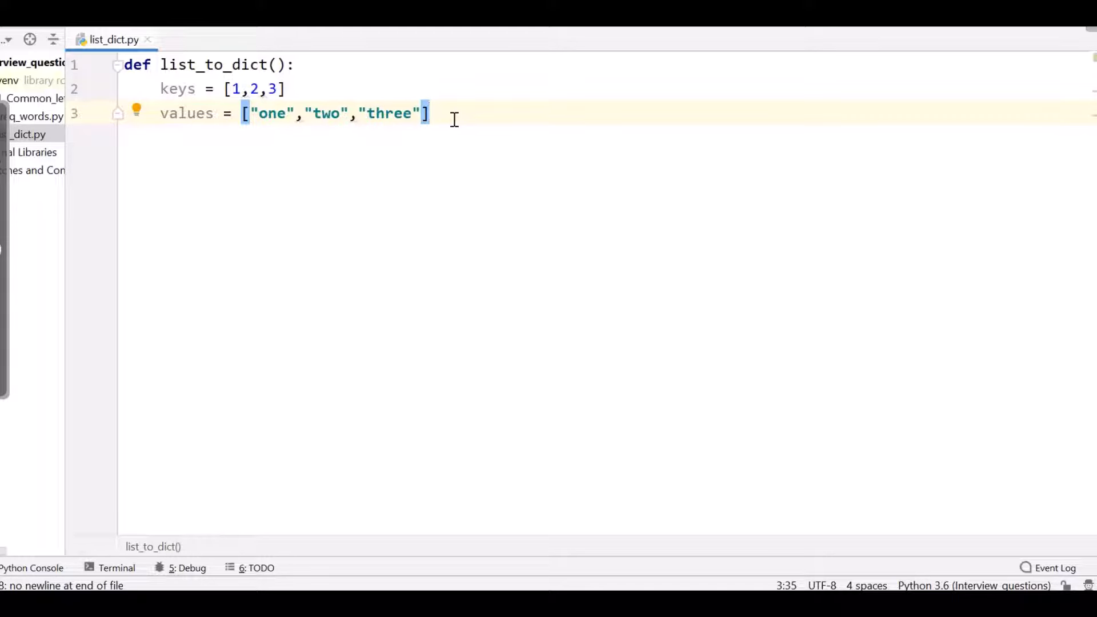
pyautogui.write('zip(keys,b')
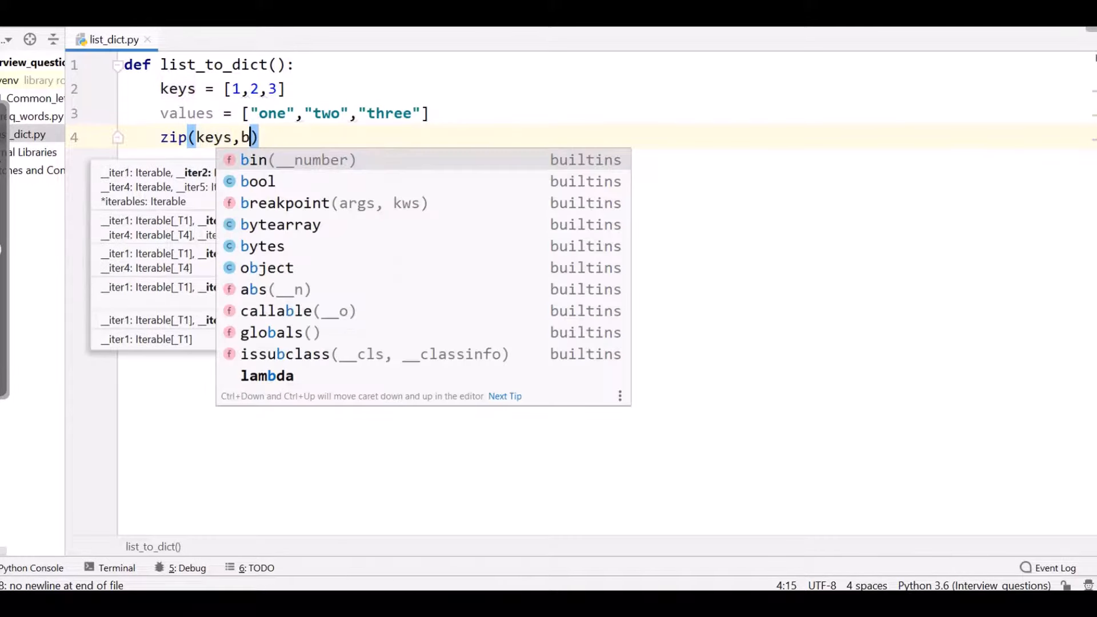
pyautogui.write('alues')
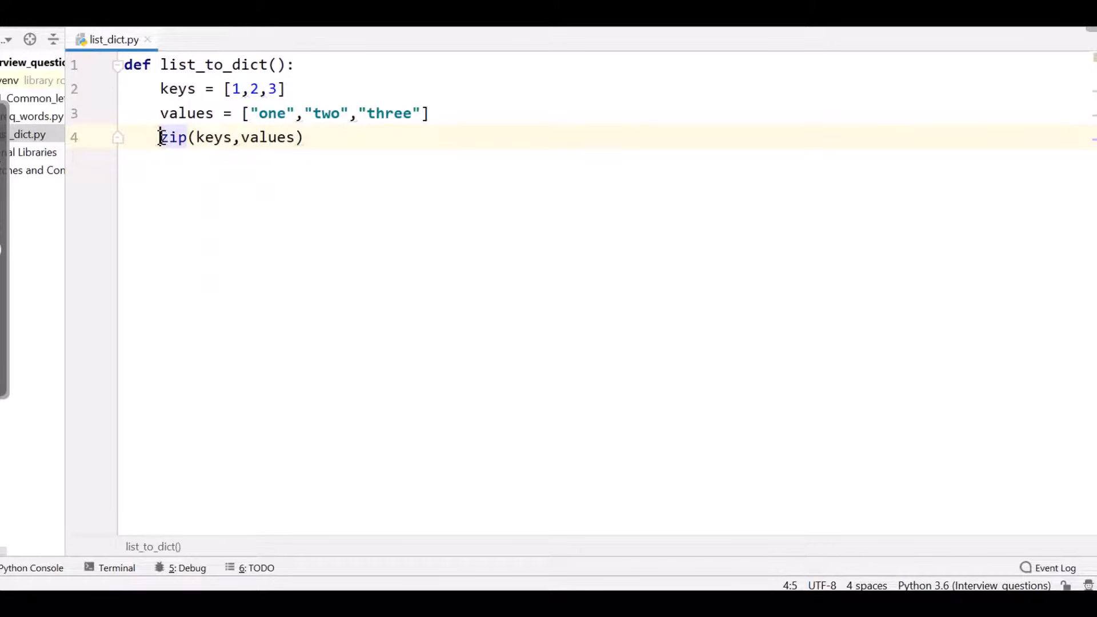
pyautogui.write('dict(')
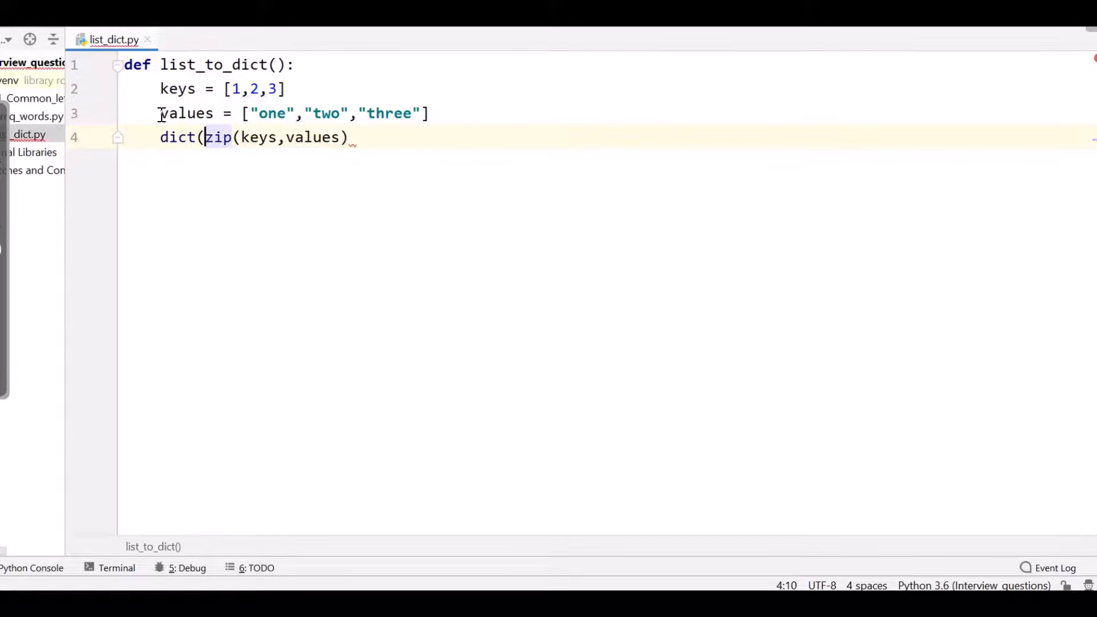
pyautogui.write(')')
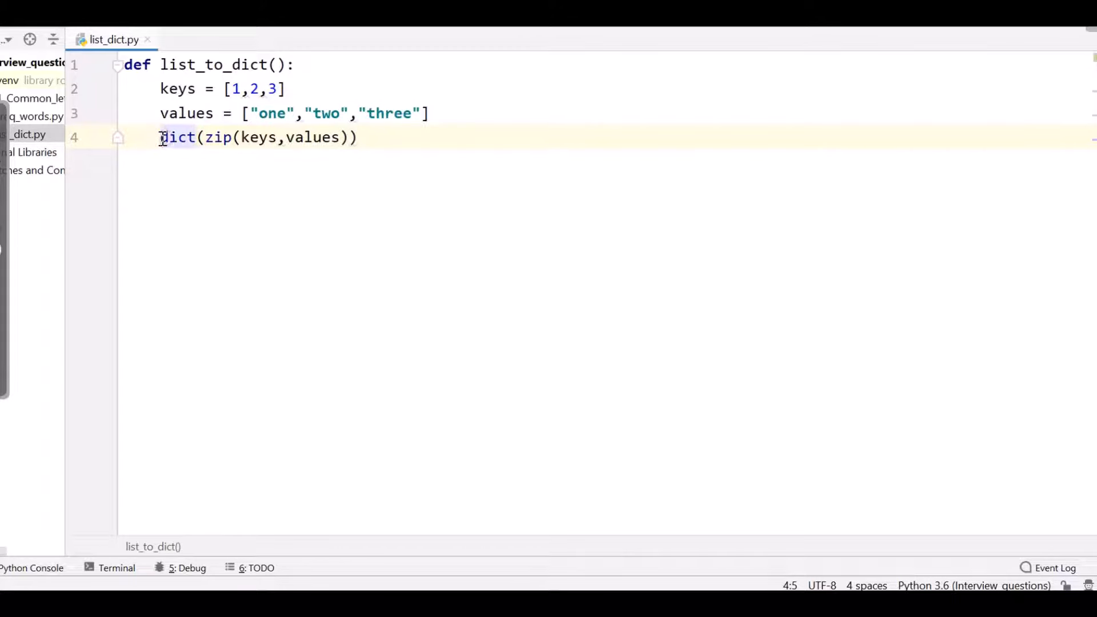
pyautogui.write('res')
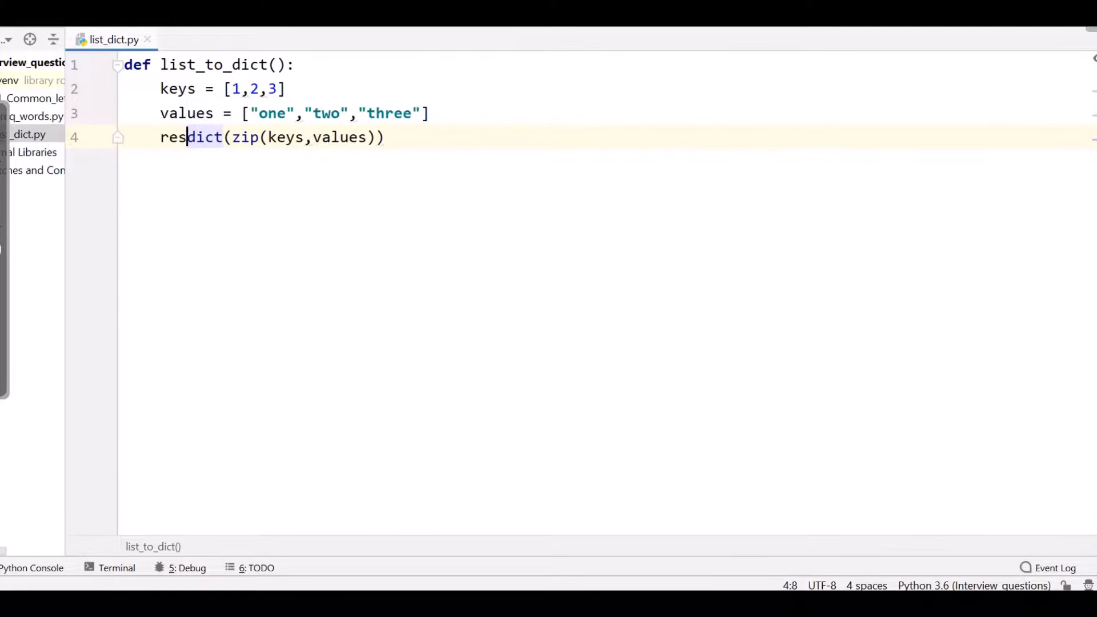
pyautogui.write('ult=')
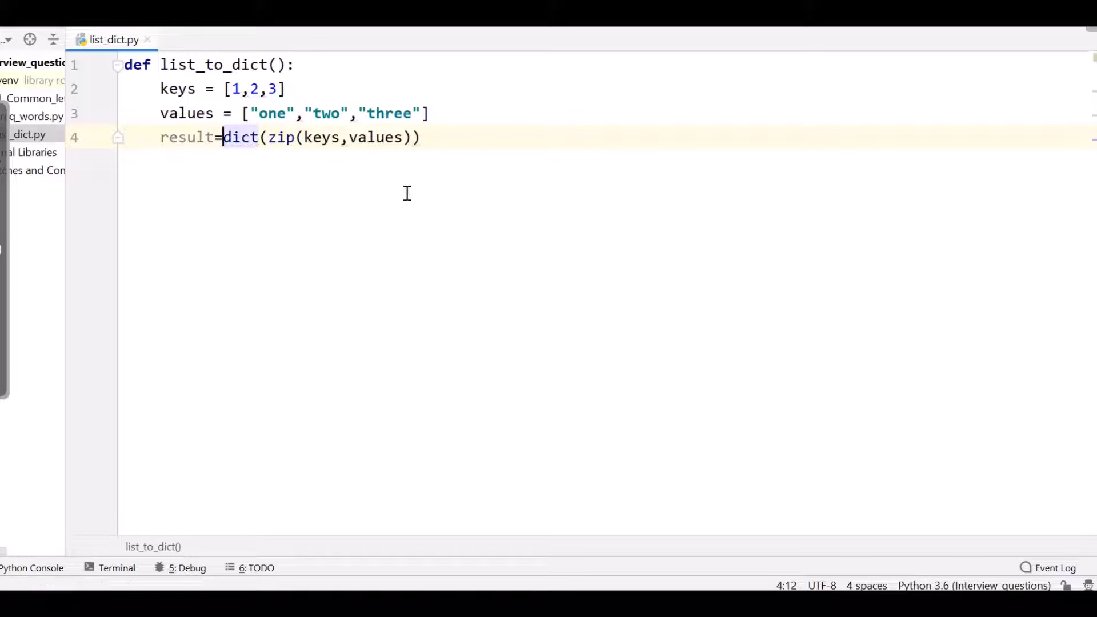
pyautogui.click(425, 137)
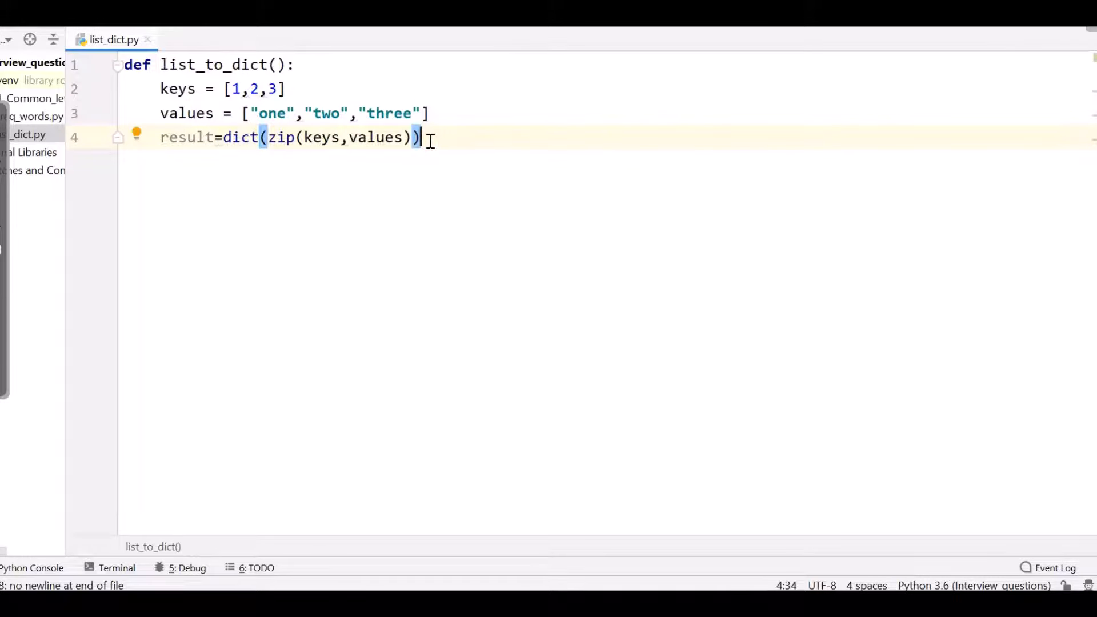
# Step: Print result, run the file to get {1: 'one', 2: 'two', 3: 'three'}, and highlight zip
pyautogui.write('print(result')
pyautogui.write('list_to_dict')
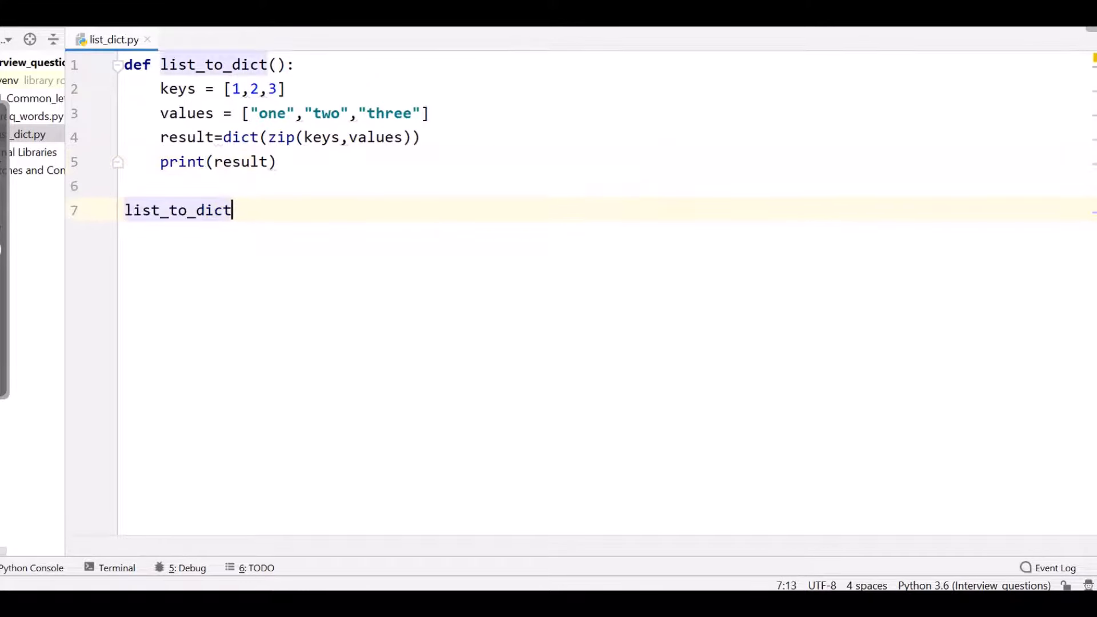
pyautogui.write('()')
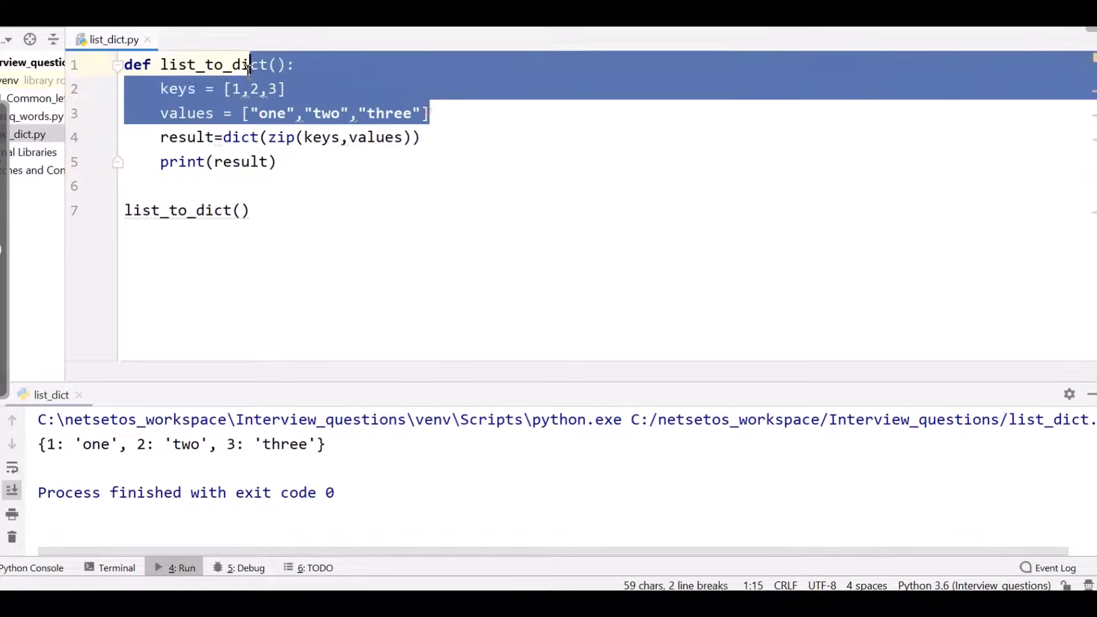
pyautogui.click(297, 137)
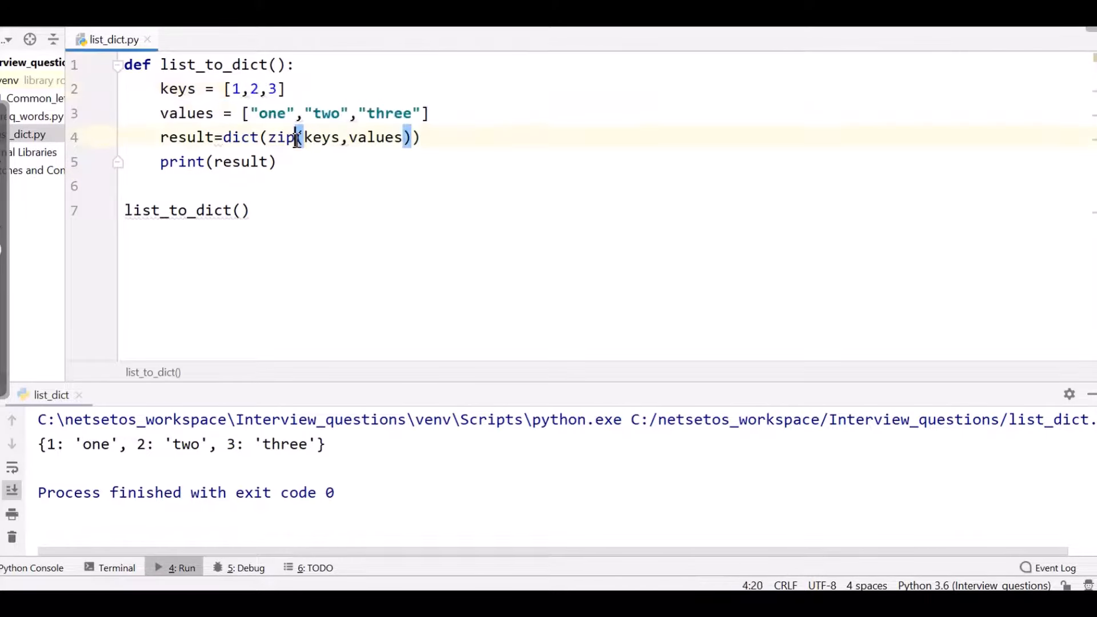
pyautogui.doubleClick(282, 137)
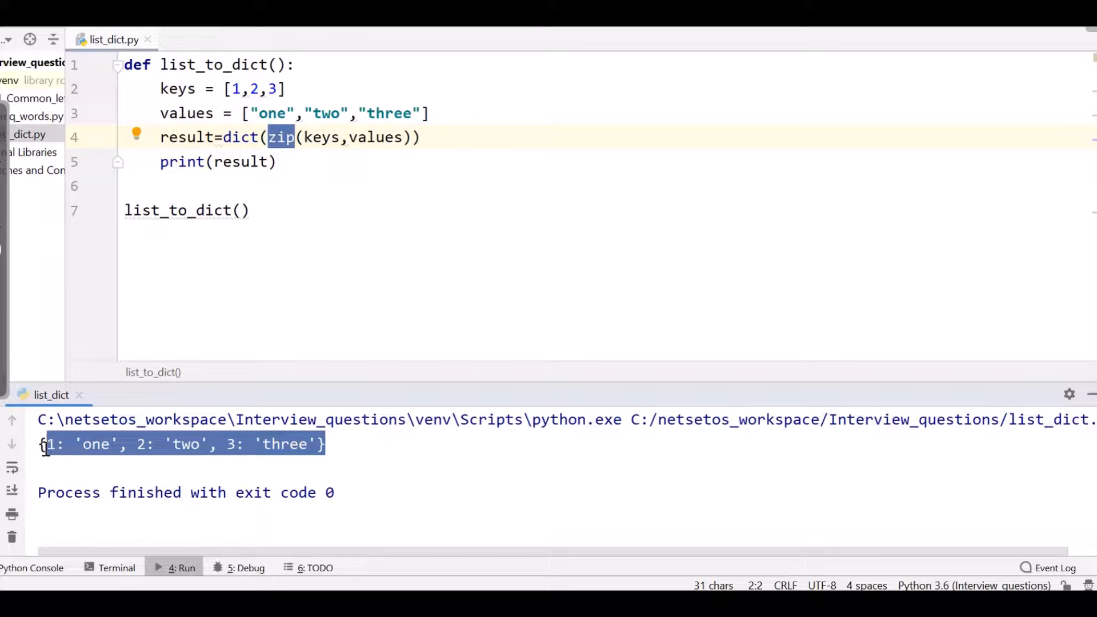
pyautogui.moveTo(341, 204)
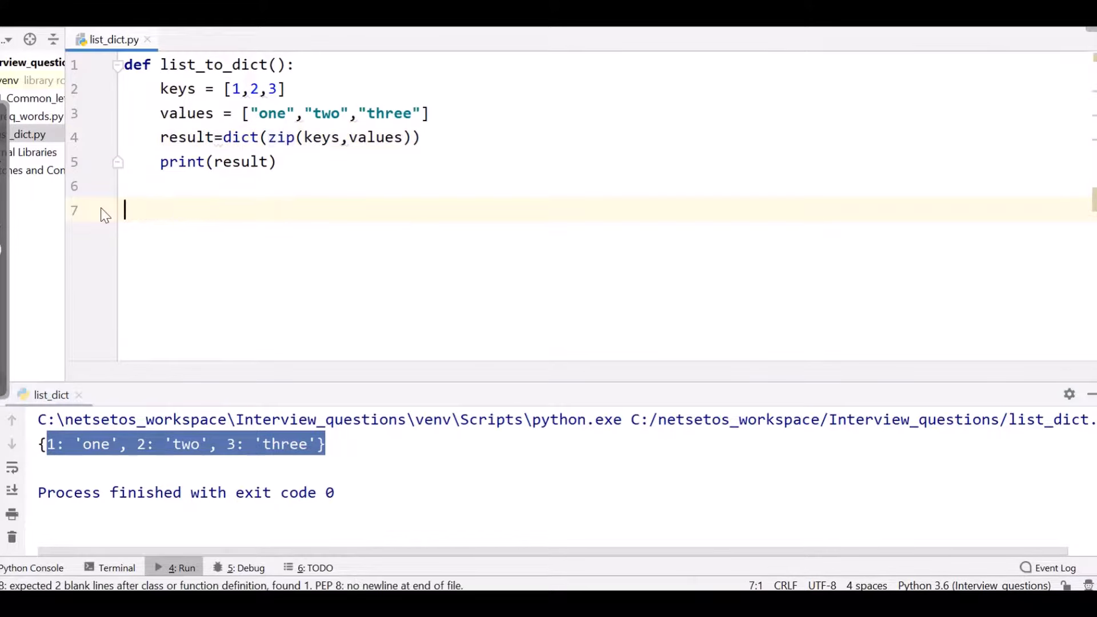
# Step: Write the def dict_to_tuple(): function header
pyautogui.write('def')
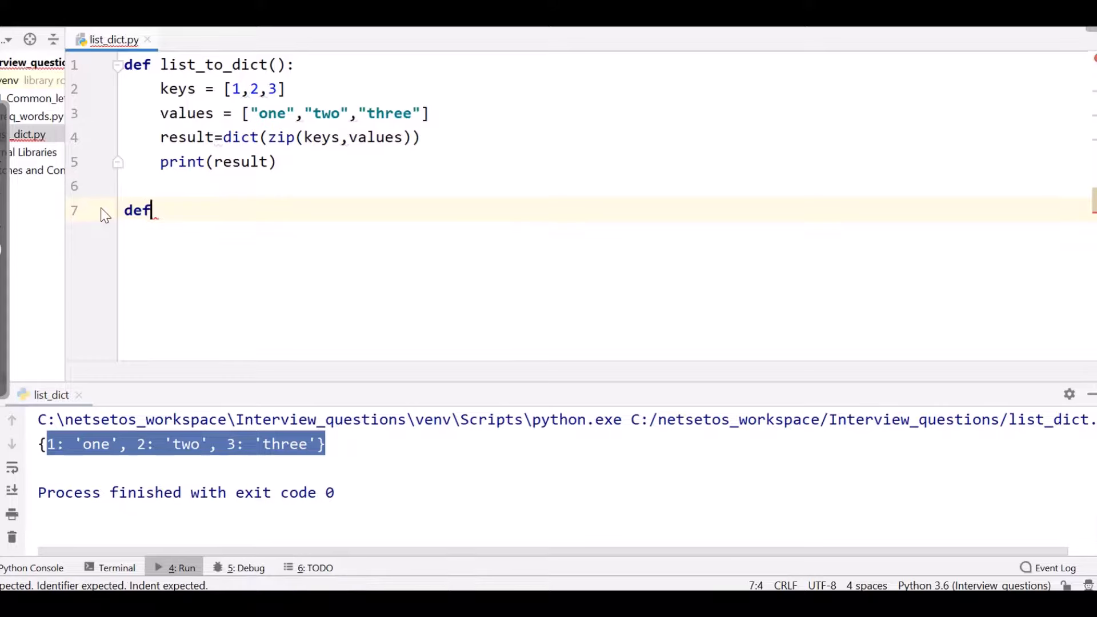
pyautogui.write('dic')
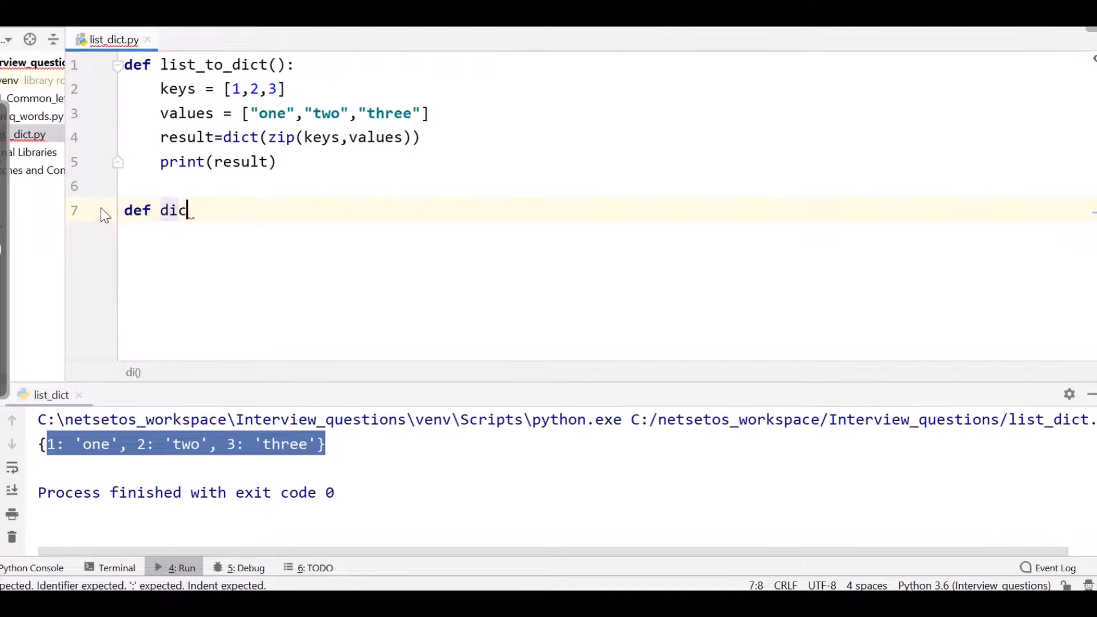
pyautogui.write('t_to')
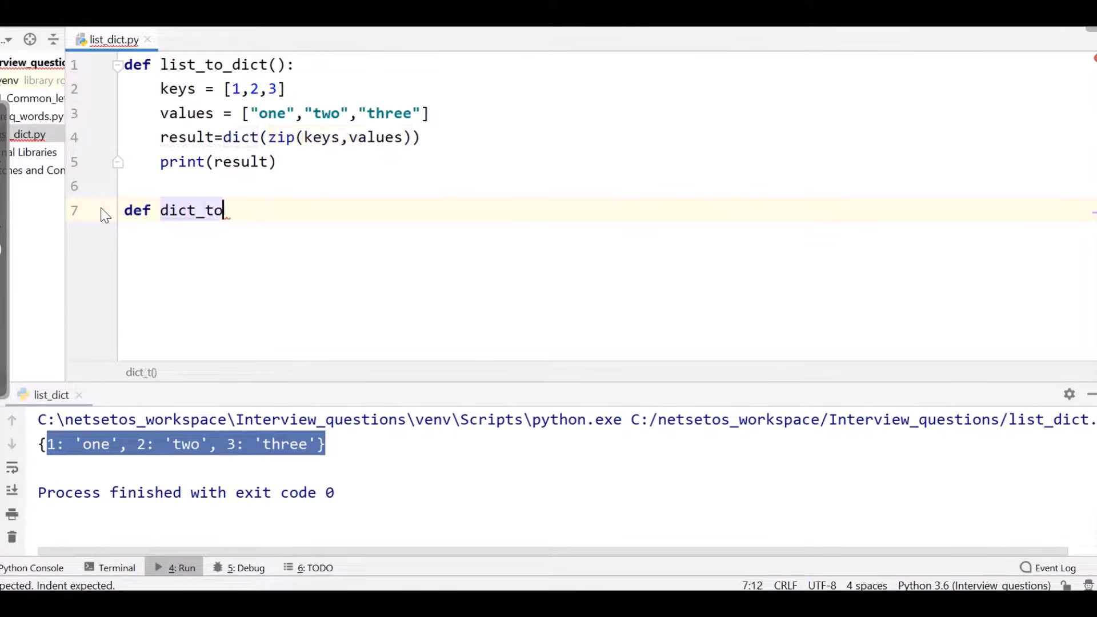
pyautogui.write('_t')
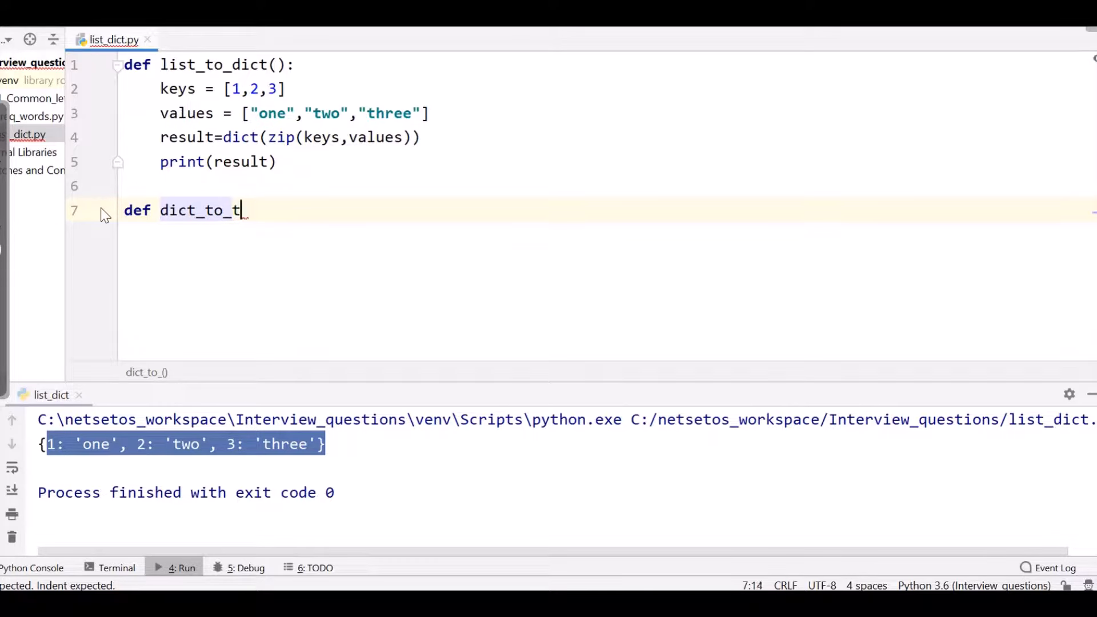
pyautogui.write('uple():')
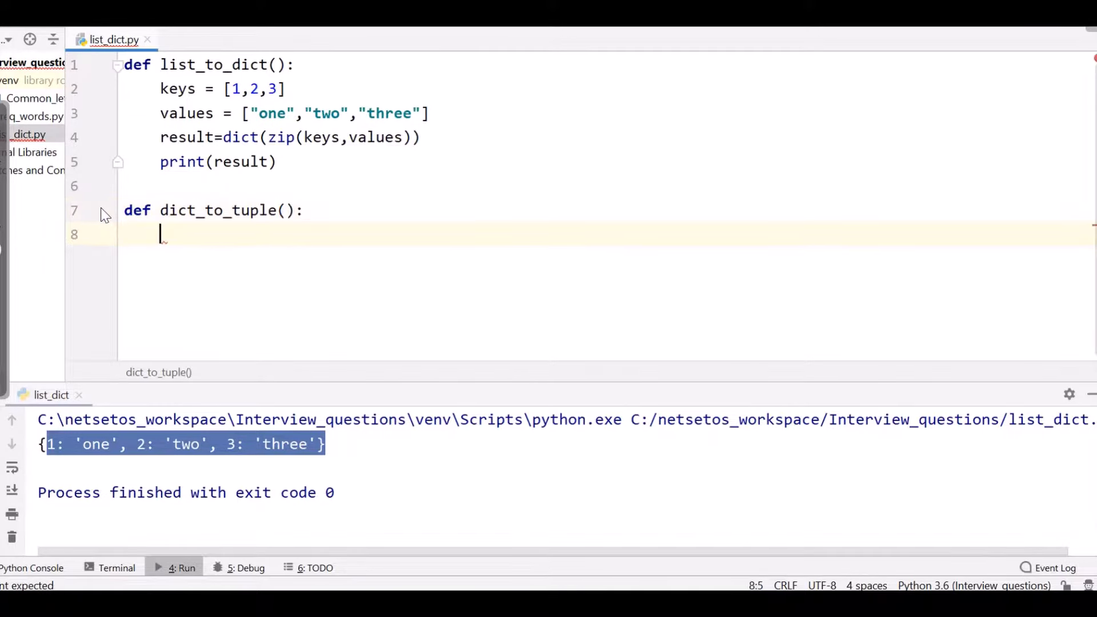
# Step: Paste {1: 'one', 2: 'two', 3: 'three'} from the run output and begin a for loop
pyautogui.click(357, 445)
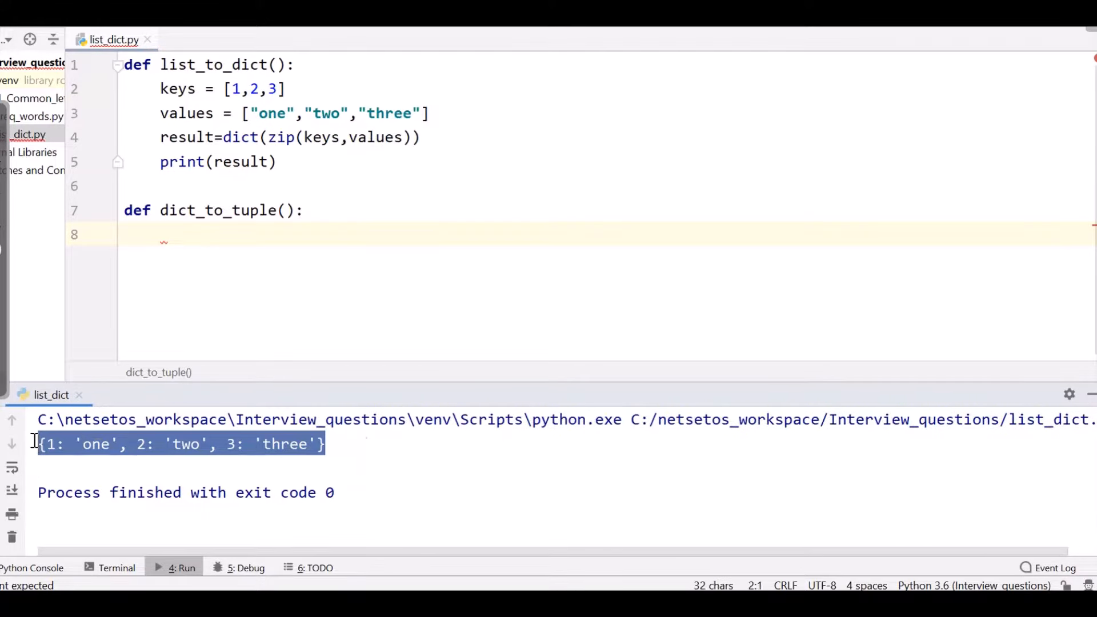
pyautogui.write("{1: 'one', 2: 'two', 3: 'three'}")
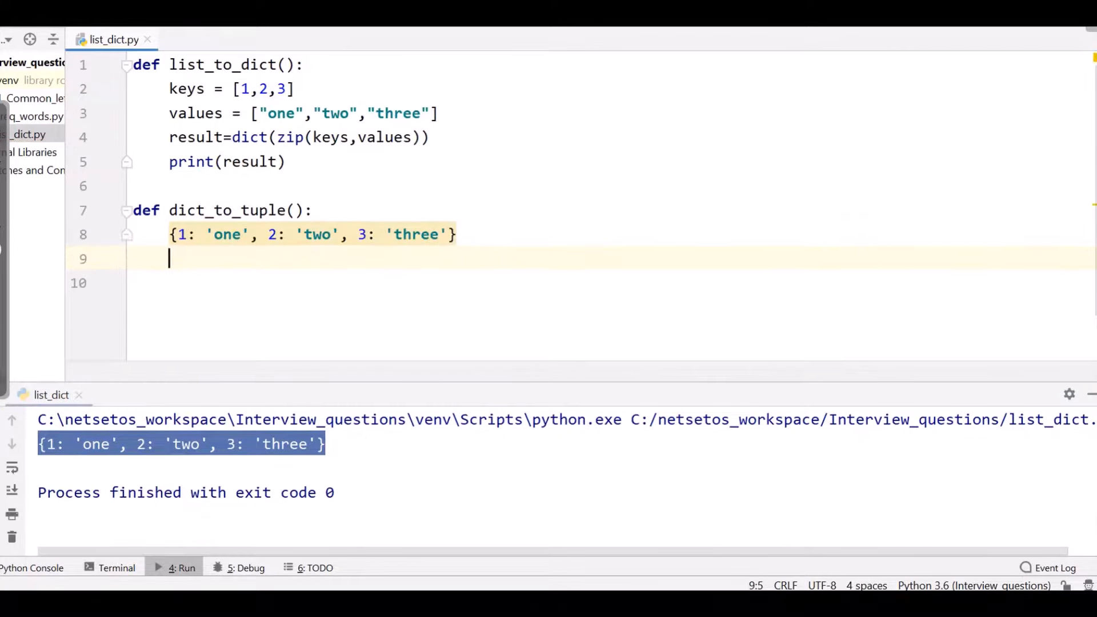
pyautogui.write('for')
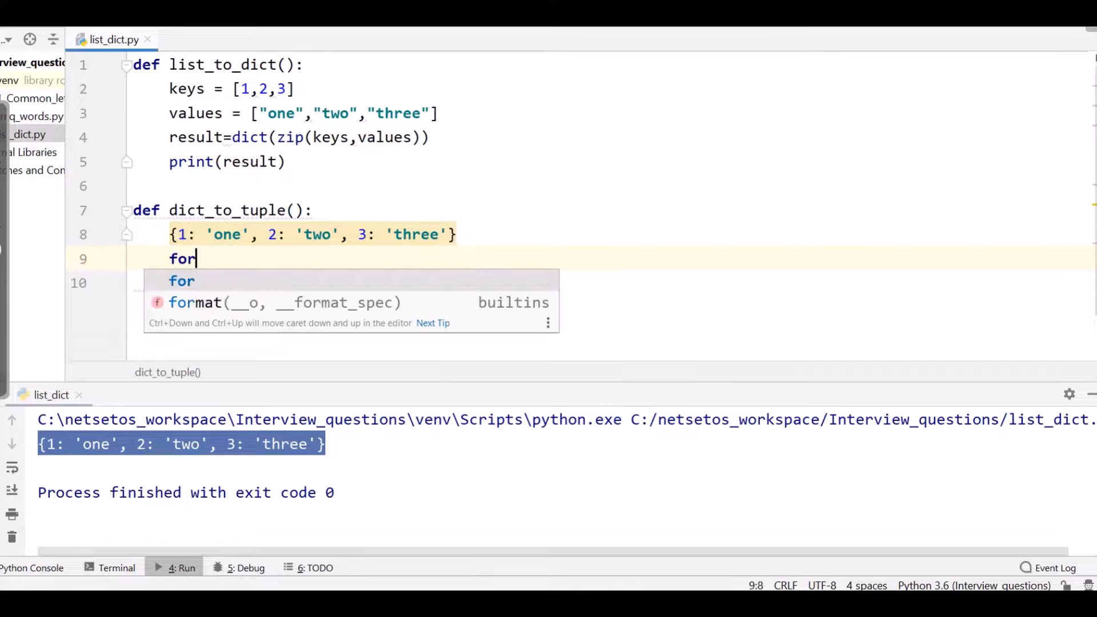
pyautogui.write('i in')
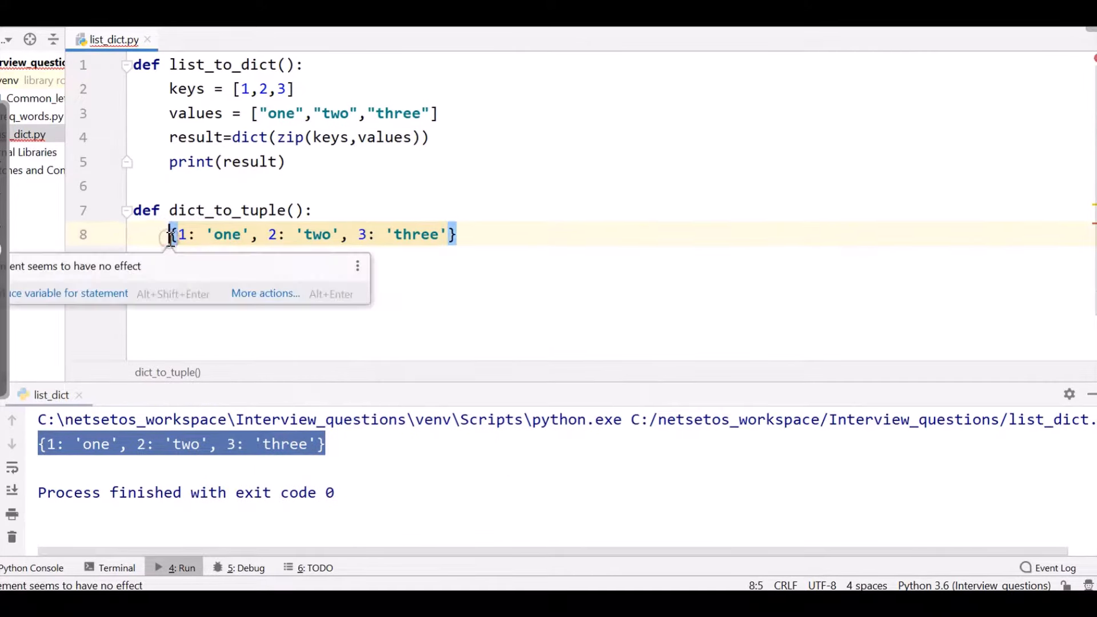
# Step: Assign the dictionary to x and print each x.items() pair, outputting (1, 'one'), (2, 'two'), (3, 'three')
pyautogui.write('x=')
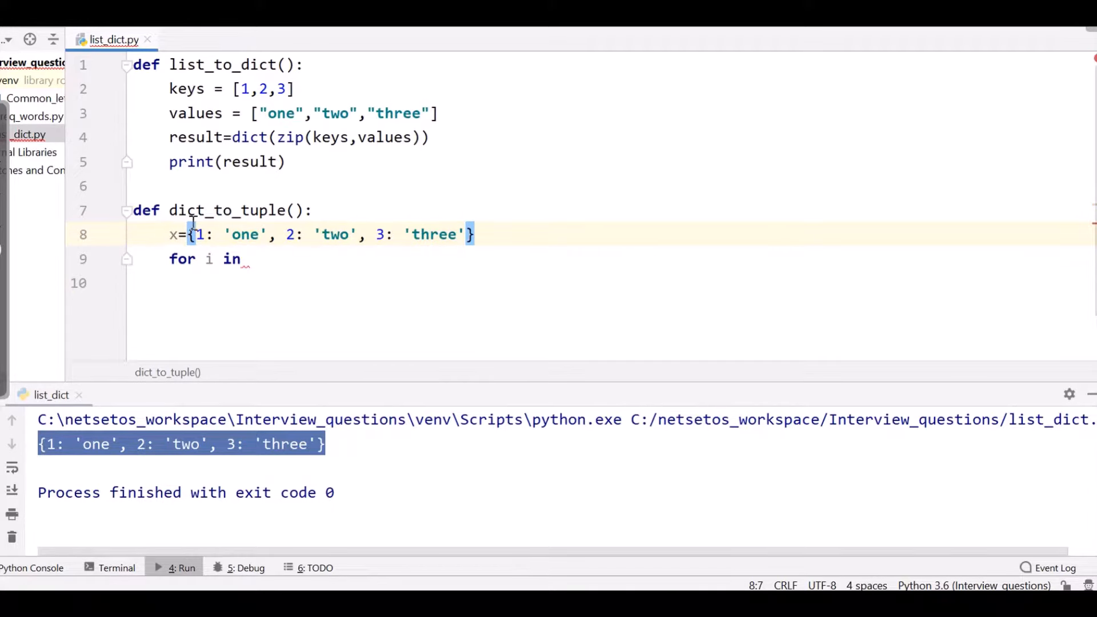
pyautogui.write('x.items():')
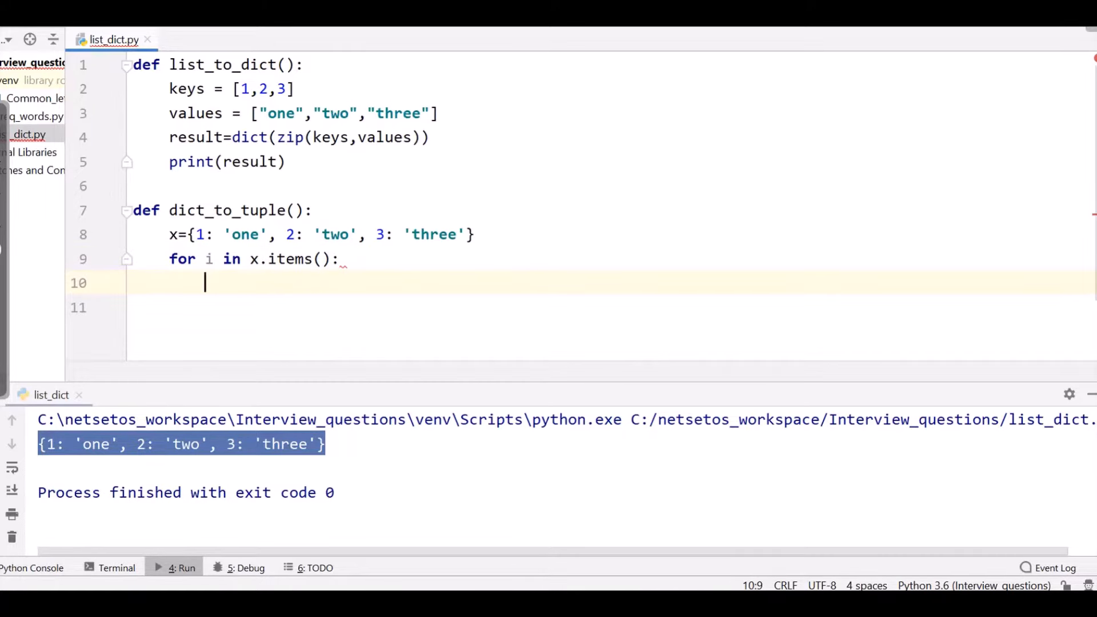
pyautogui.write('print(i')
pyautogui.write('dict_to_tuple()')
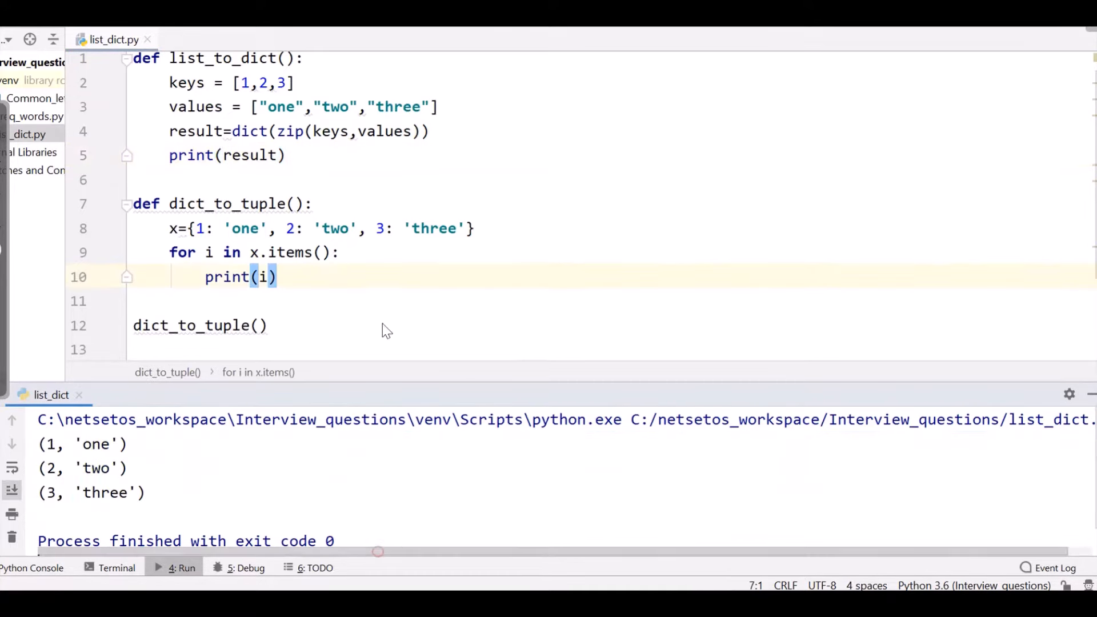
pyautogui.doubleClick(231, 59)
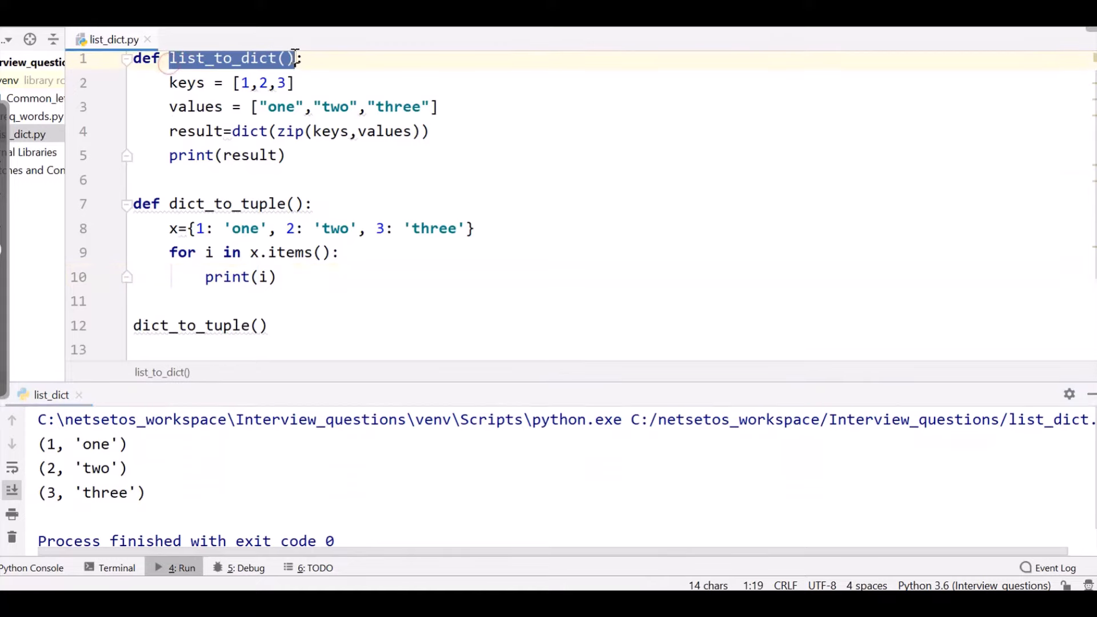